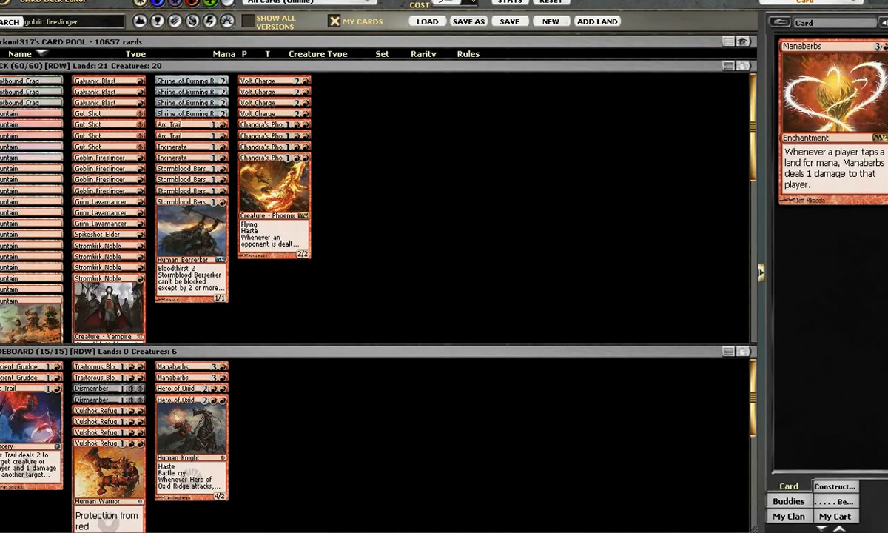
# Preview Chandra's Phoenix and Mountain, then remove one Gut Shot so the main deck holds 59 cards
pyautogui.click(273, 199)
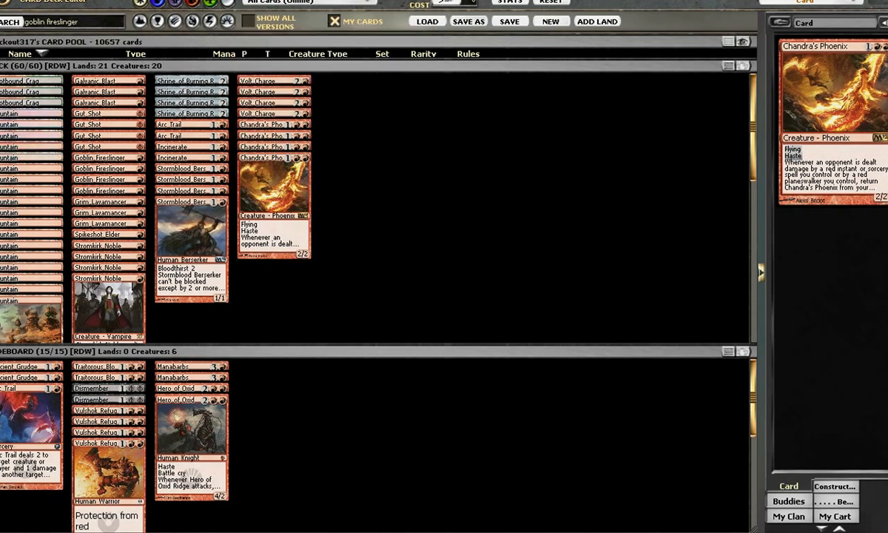
pyautogui.click(181, 146)
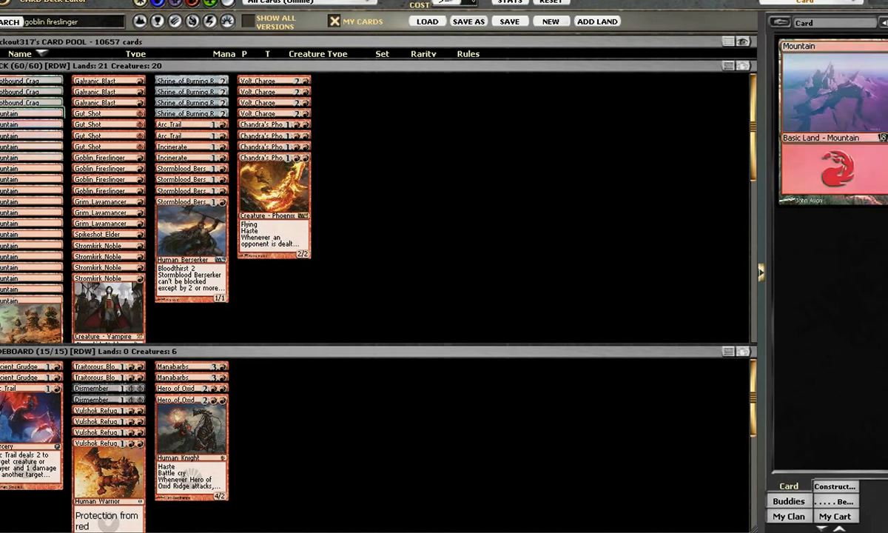
pyautogui.click(96, 79)
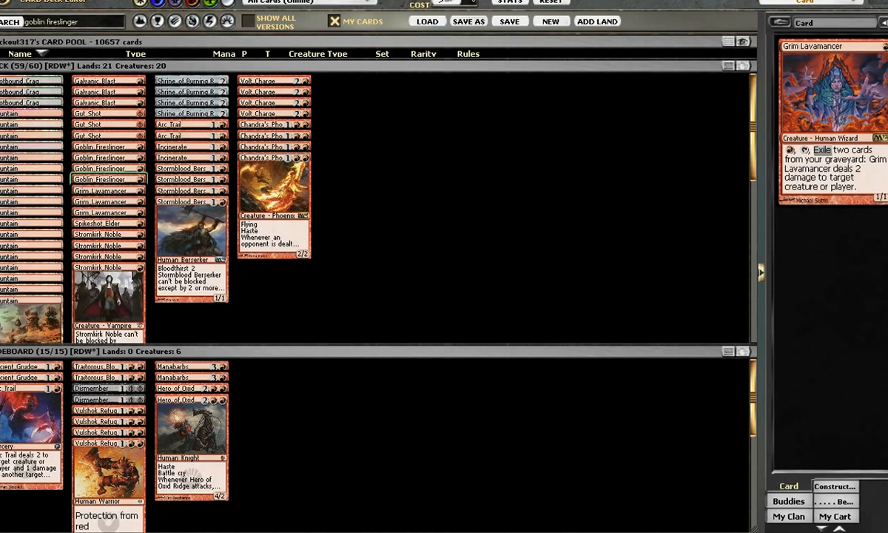
# Preview Spikeshot Elder, then show Shrine of Burning Rage in the card detail panel
pyautogui.click(100, 190)
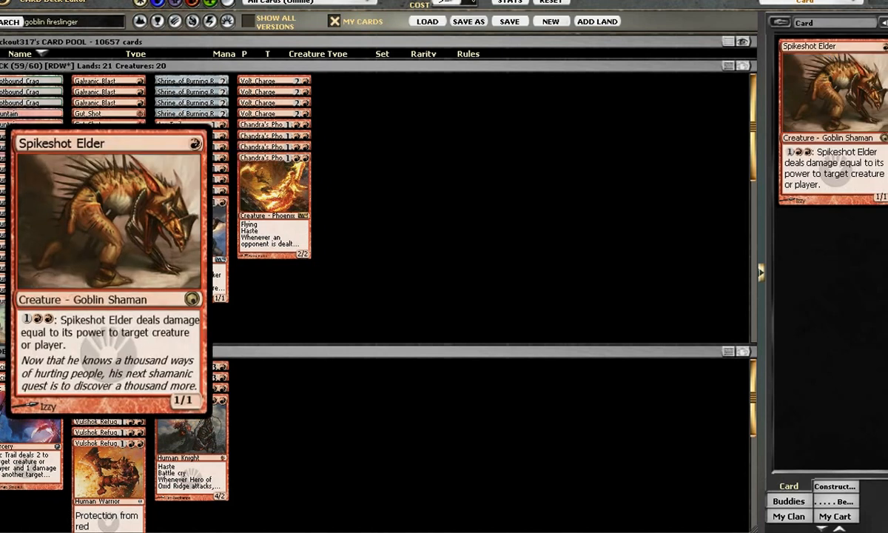
pyautogui.click(97, 245)
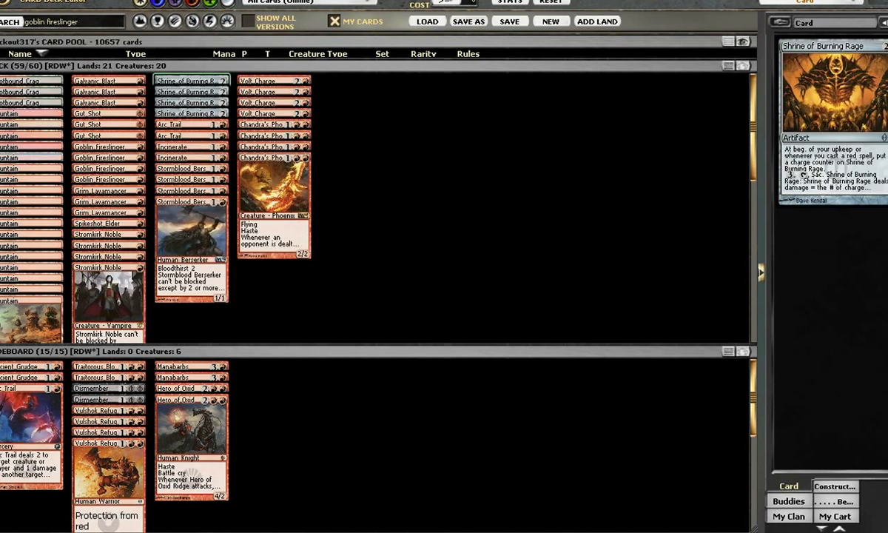
# Preview Chandra's Phoenix, Gut Shot and Vulshok Refugee in the card detail panel
pyautogui.click(266, 91)
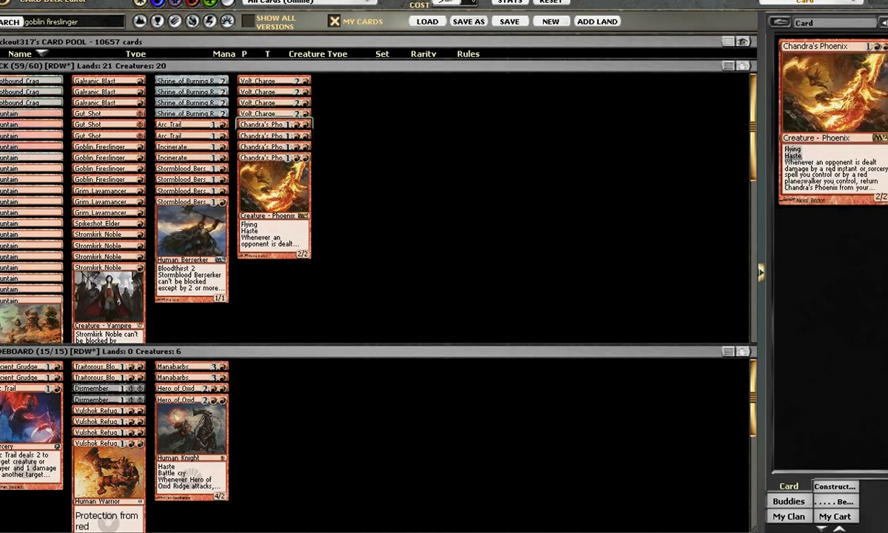
pyautogui.moveTo(274, 185)
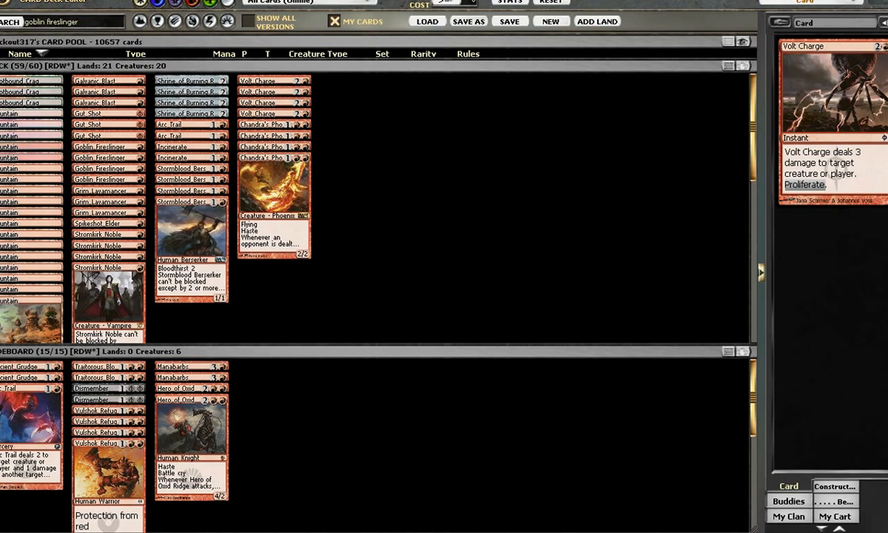
pyautogui.click(88, 125)
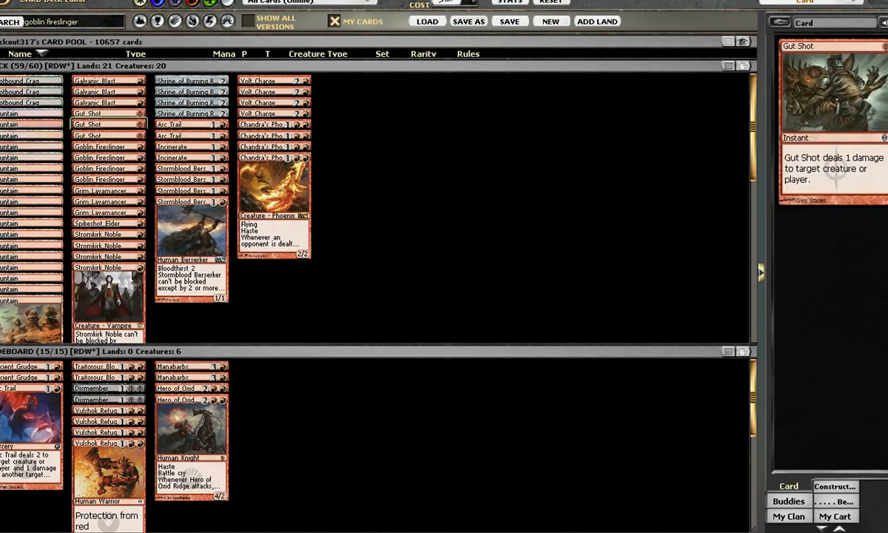
pyautogui.click(273, 158)
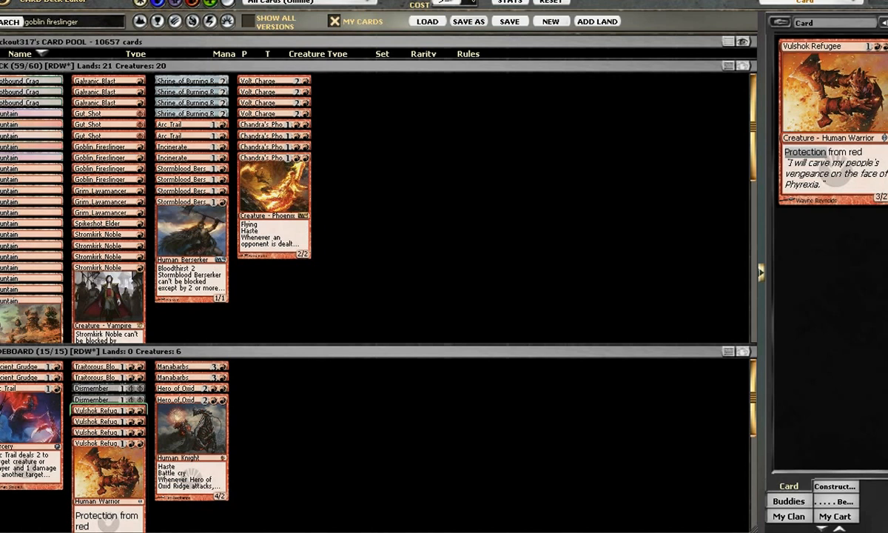
pyautogui.moveTo(98, 387)
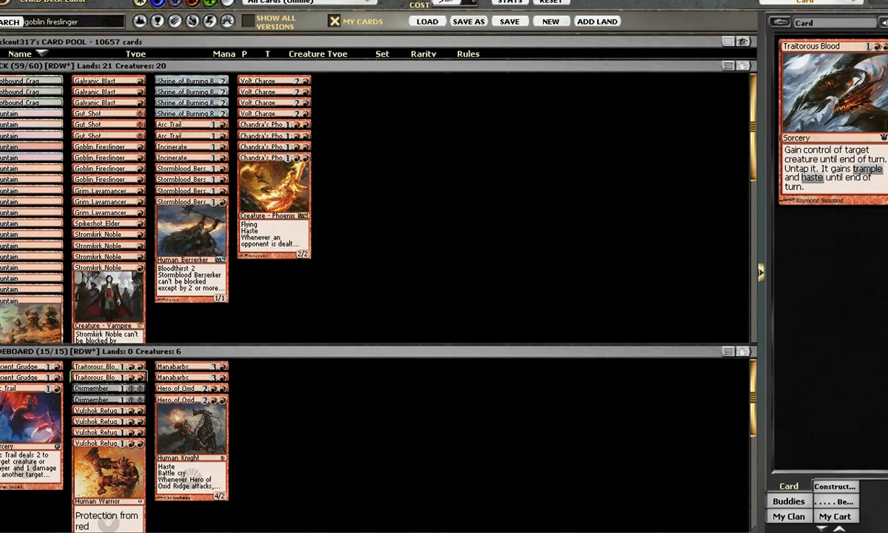
pyautogui.moveTo(191, 400)
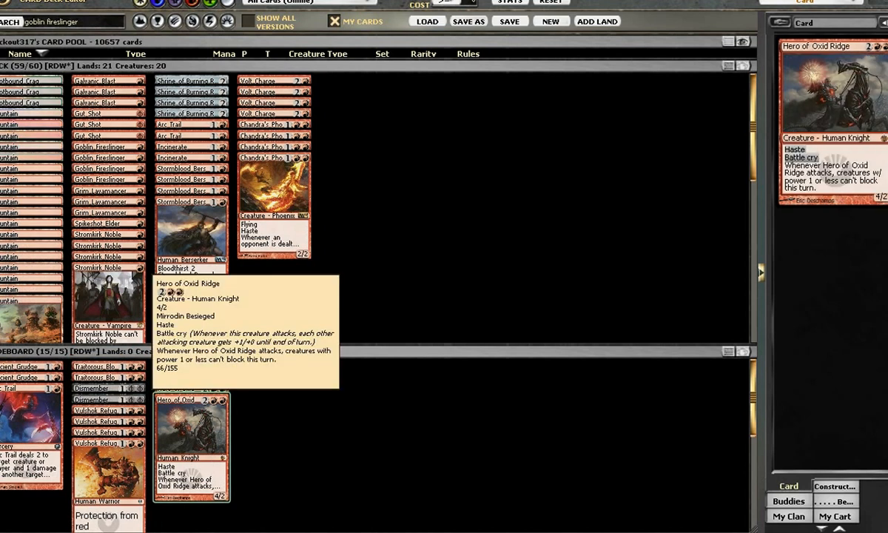